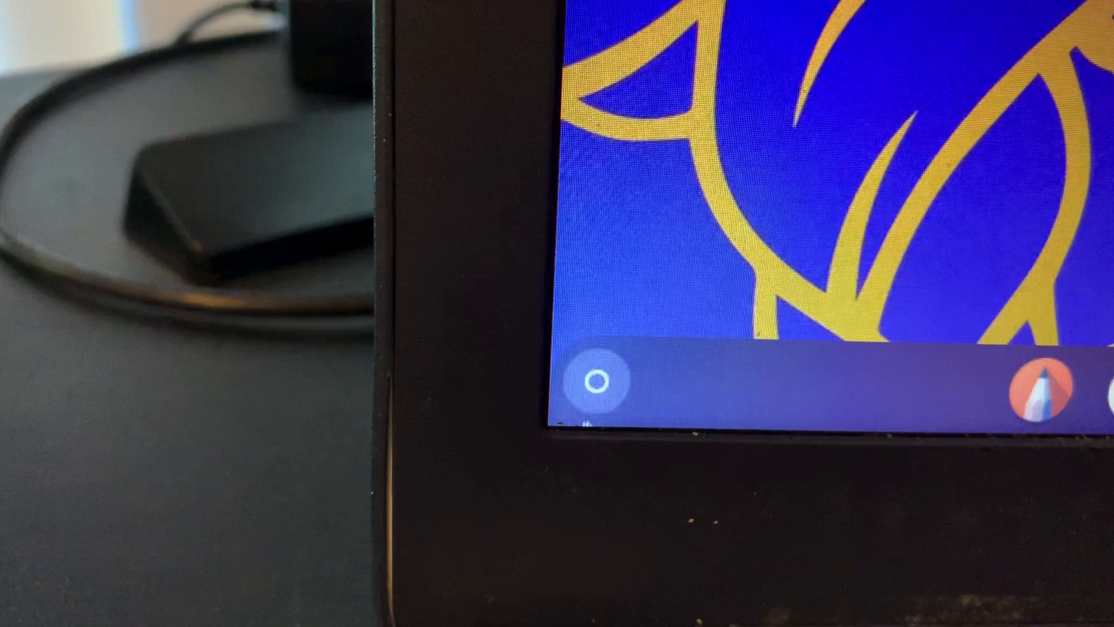
Step: Launch the Files app from the ChromeOS launcher's app grid
click(594, 375)
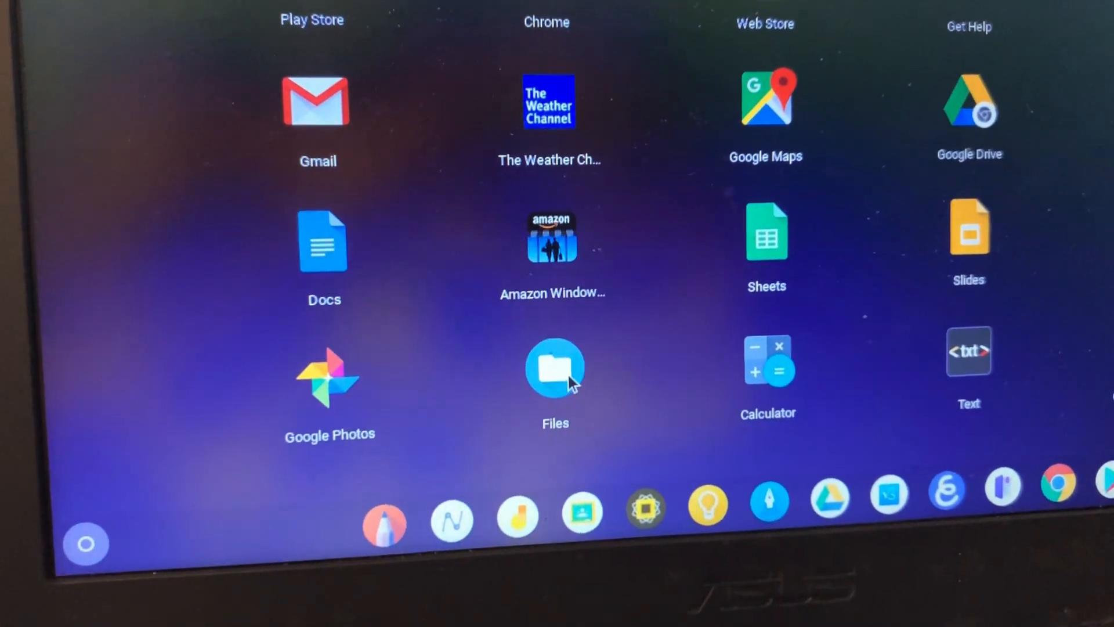
click(555, 368)
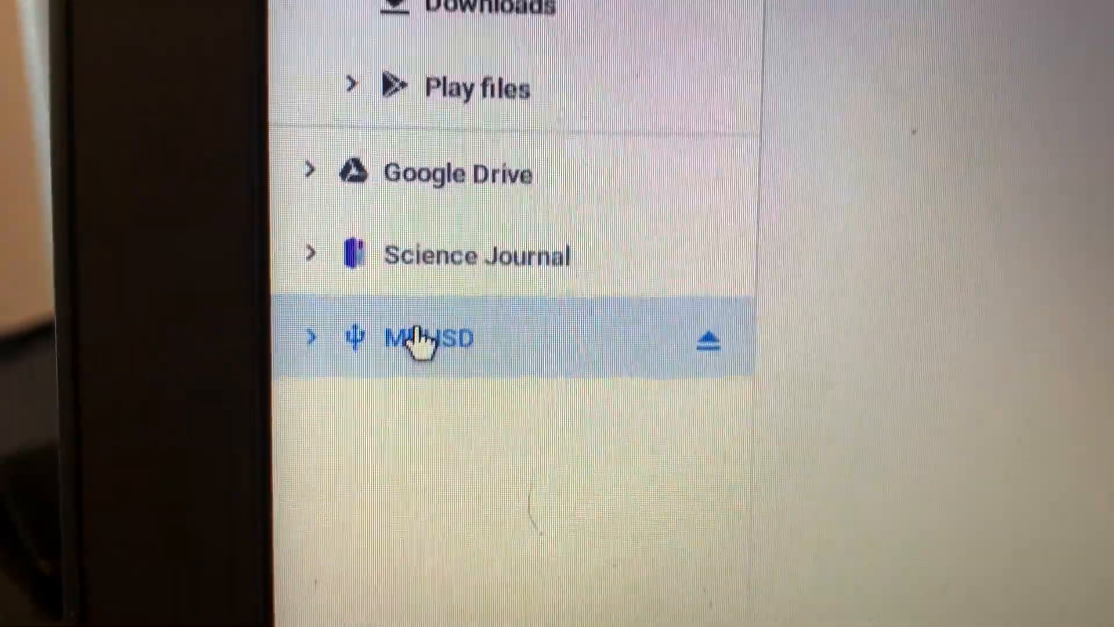
Step: Show the MUHSD USB drive's contents and select its 1. MUHSD Enrichment Lessons folder
click(426, 338)
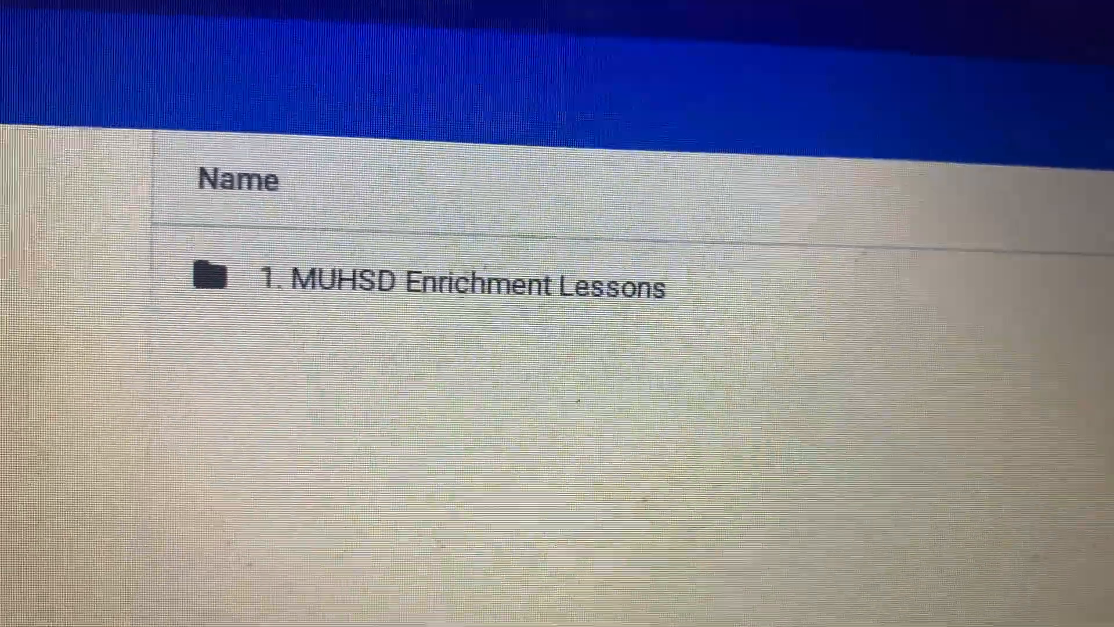
click(469, 179)
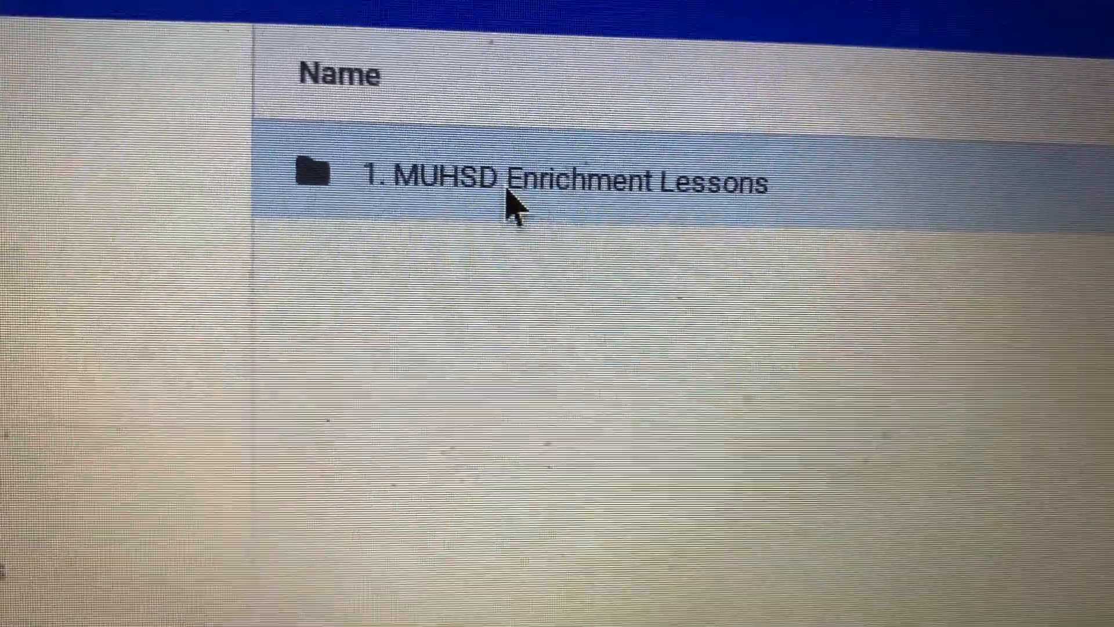
Step: View the Articles + questions documents, then return to the 1. MUHSD Enrichment Lessons listing
double_click(515, 180)
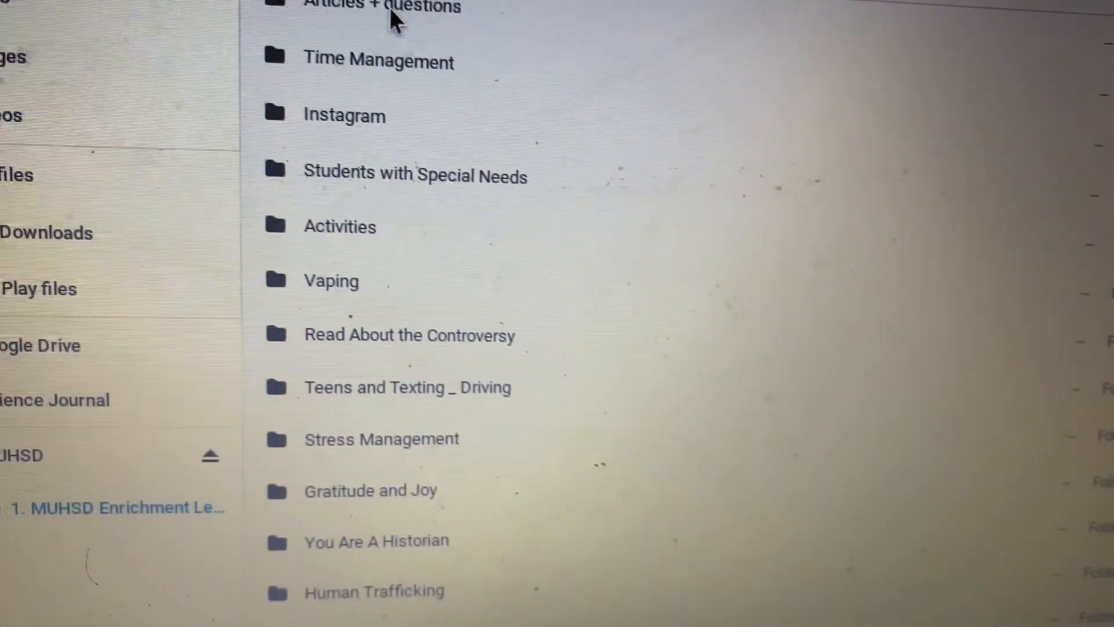
scroll(down, 3)
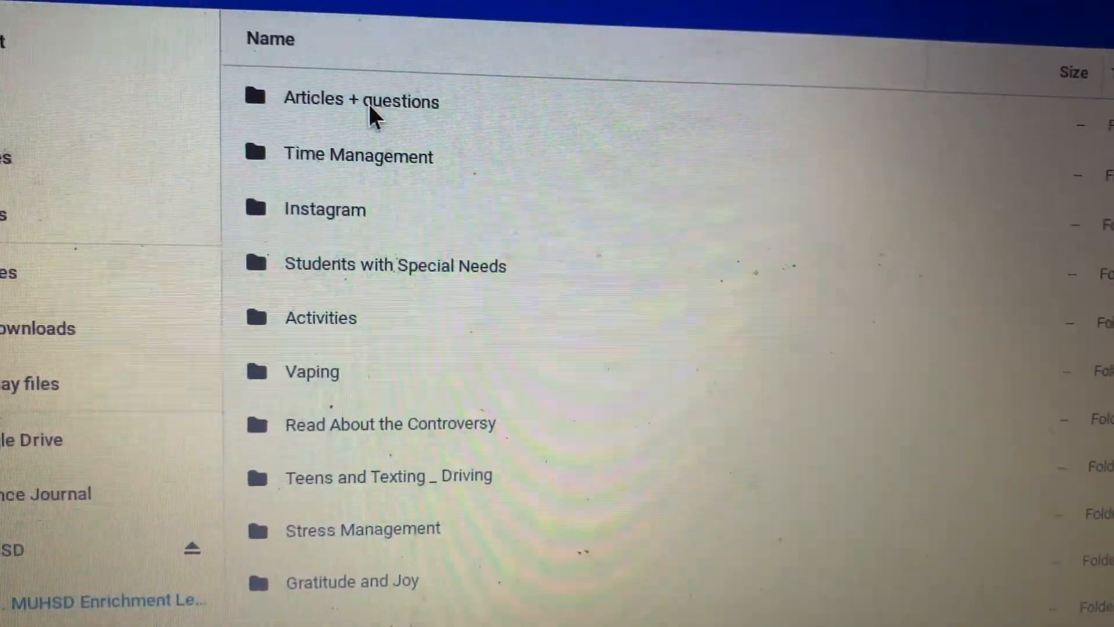
double_click(360, 98)
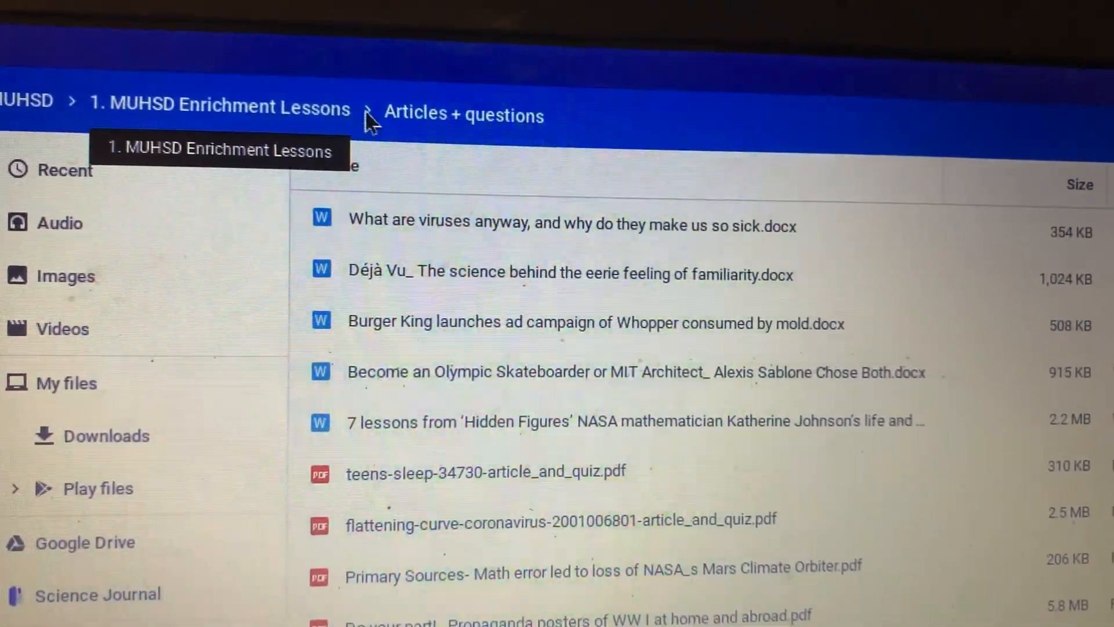
click(219, 105)
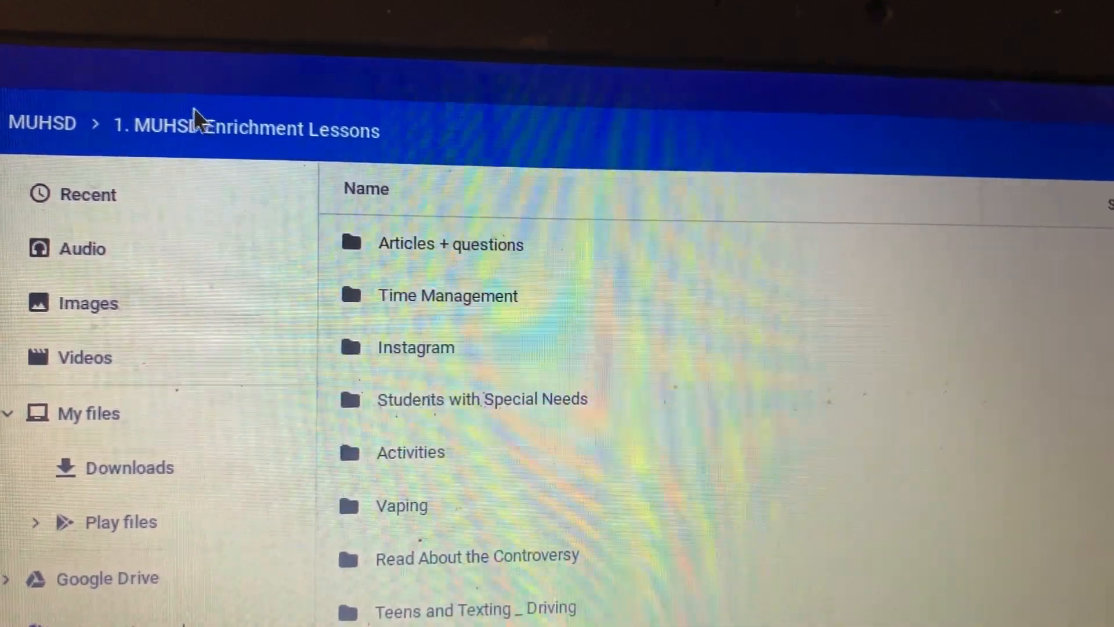
Step: Expand the Enrichment Lessons folder tree under MUHSD in the sidebar
scroll(down, 3)
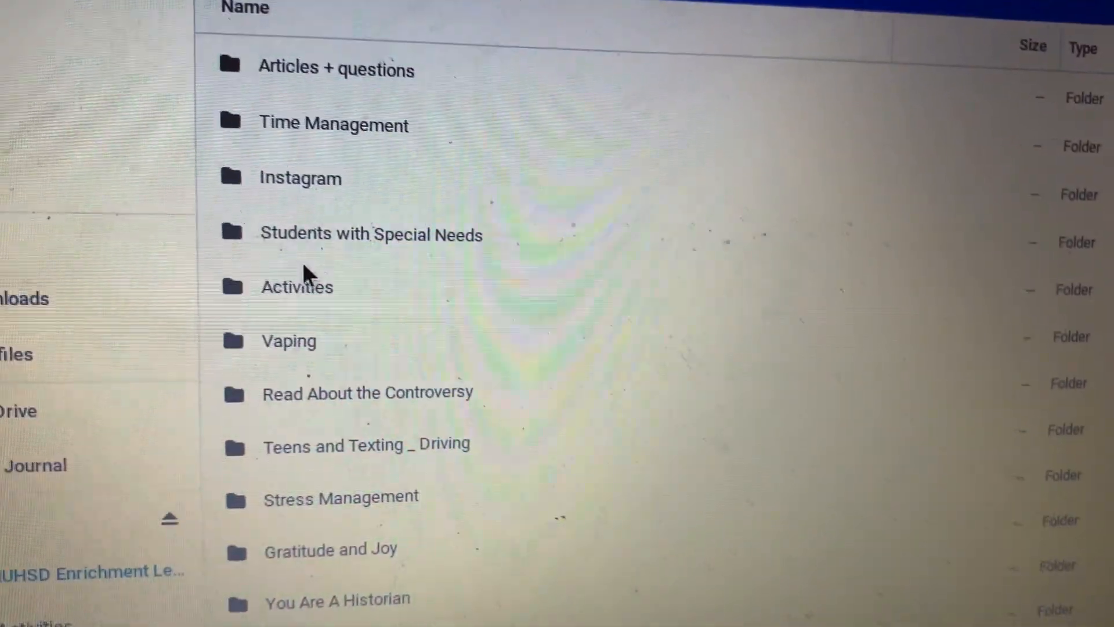
double_click(297, 287)
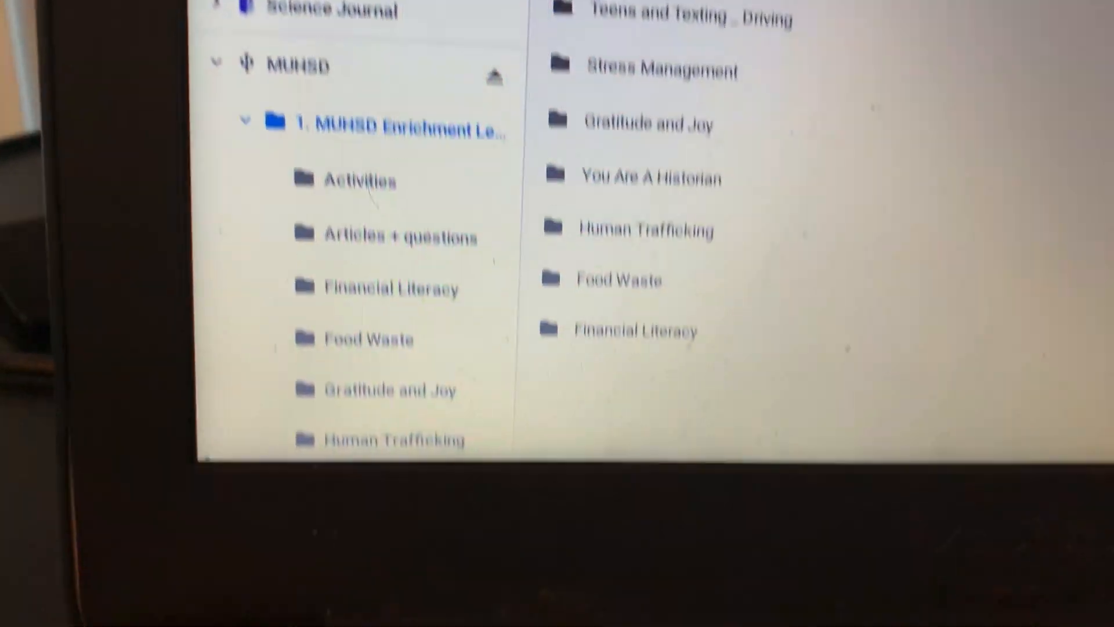
Step: Eject the MUHSD drive so it disappears from the sidebar
scroll(down, 3)
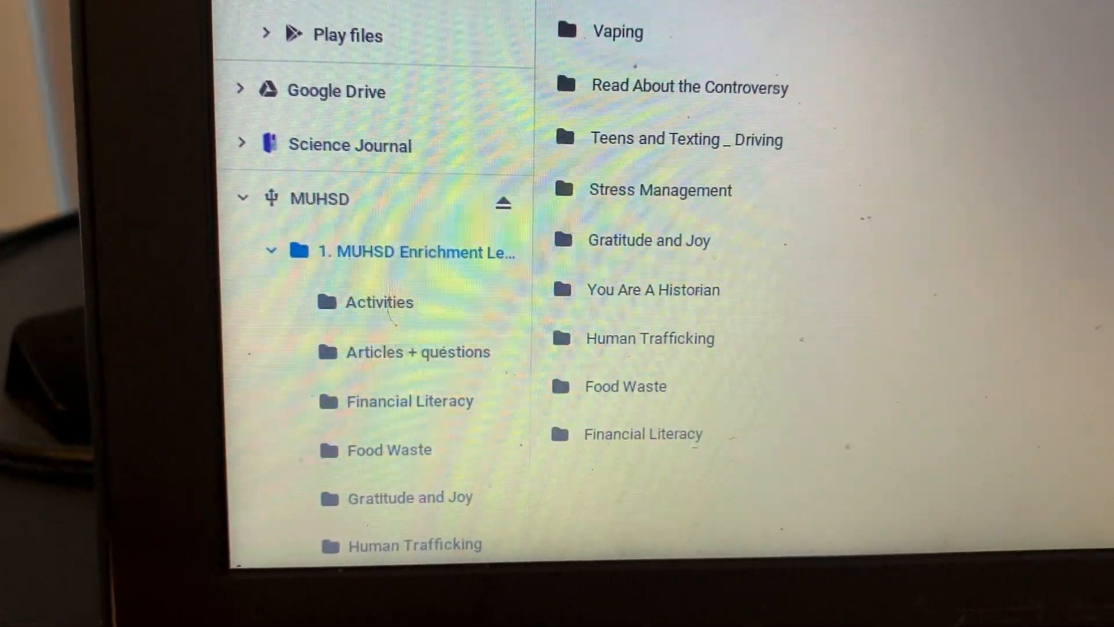
scroll(down, 3)
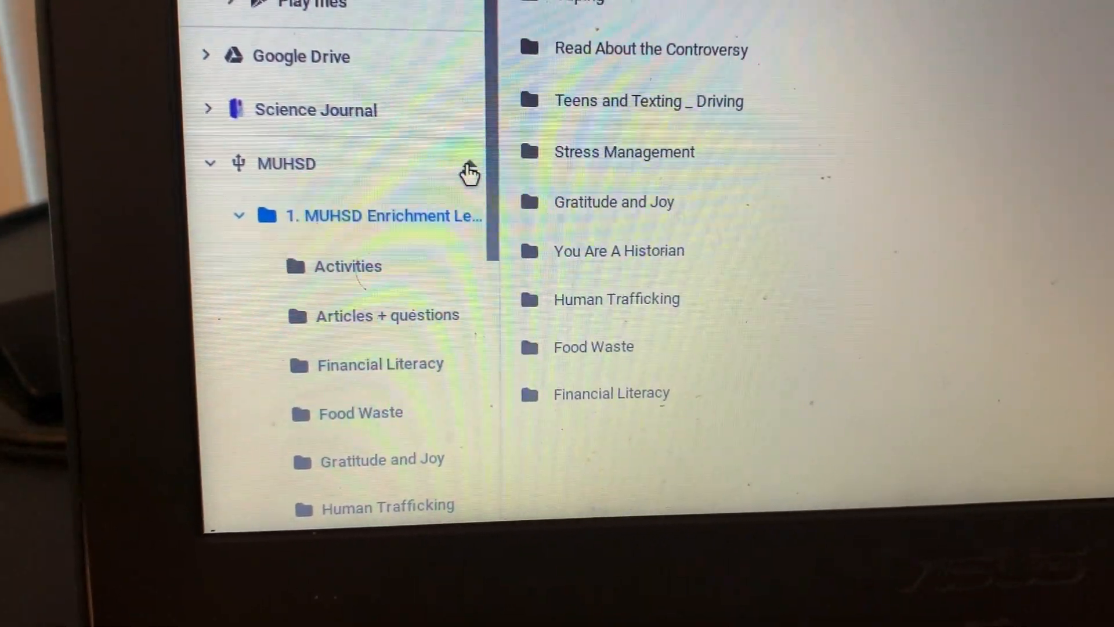
click(209, 163)
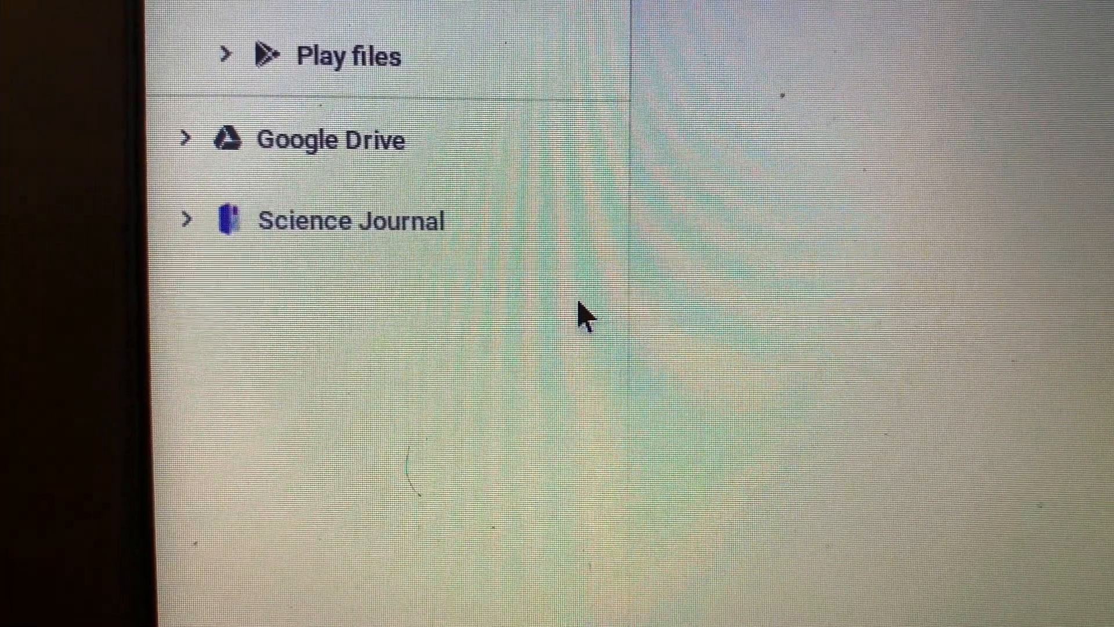